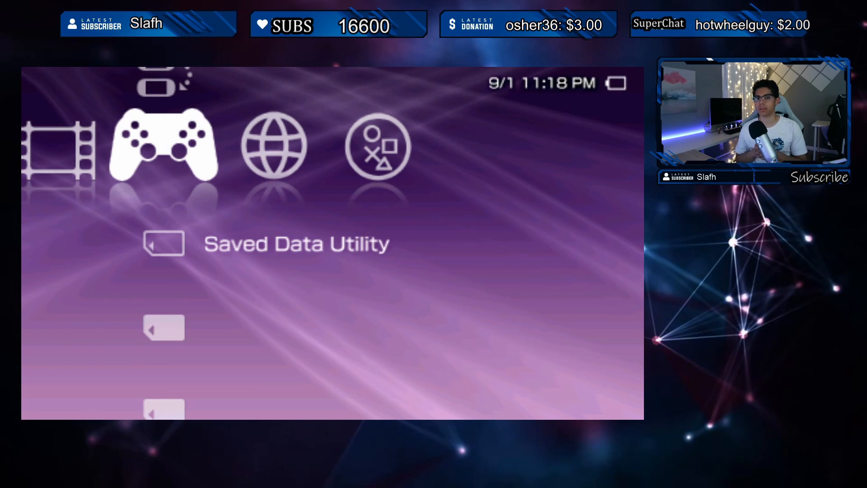
# - Open the PSPconsole v1.7neo overlay menu with Programs, Games, Options and power choices
pyautogui.press('Left')
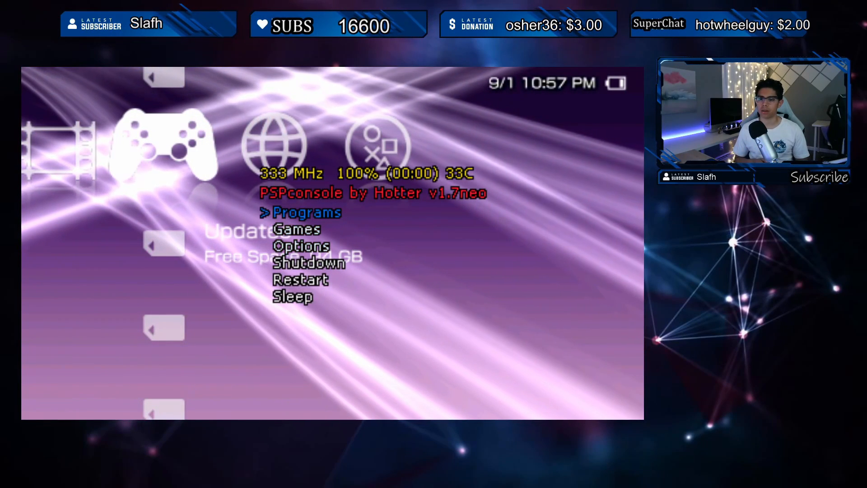
pyautogui.press('down')
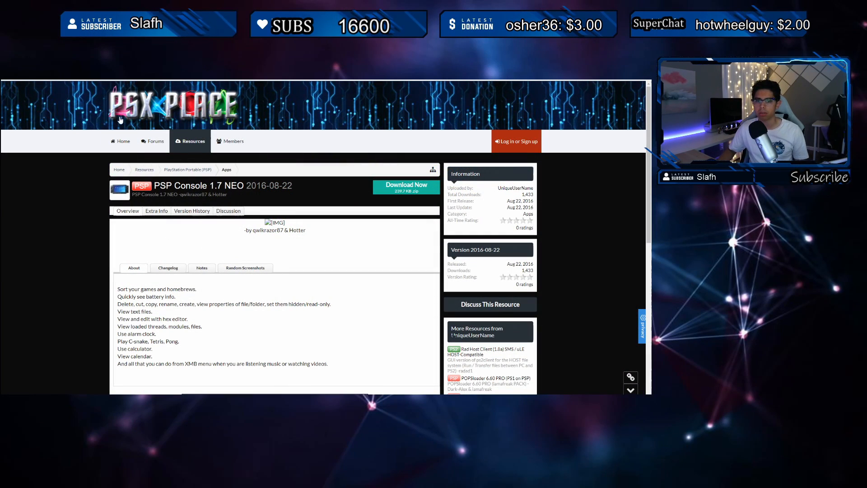
pyautogui.moveTo(257, 249)
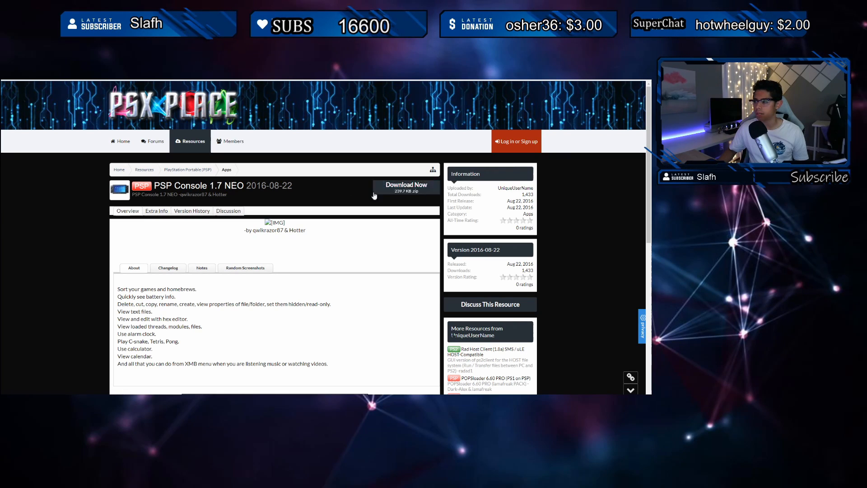
# - Download the PSP Console 1.7 NEO zip (about 239 KB) into Downloads
pyautogui.click(405, 186)
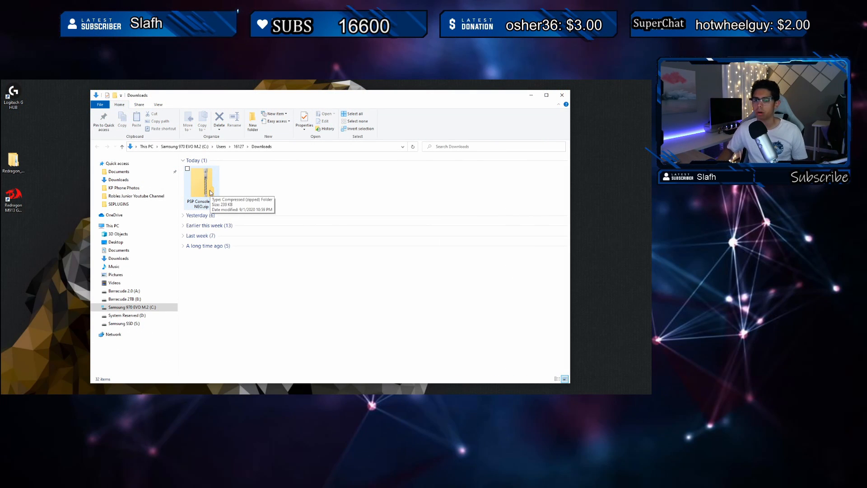
# - Extract the PSP Console 1.7 NEO zip with 7-Zip and move the folder onto the desktop
pyautogui.rightClick(203, 185)
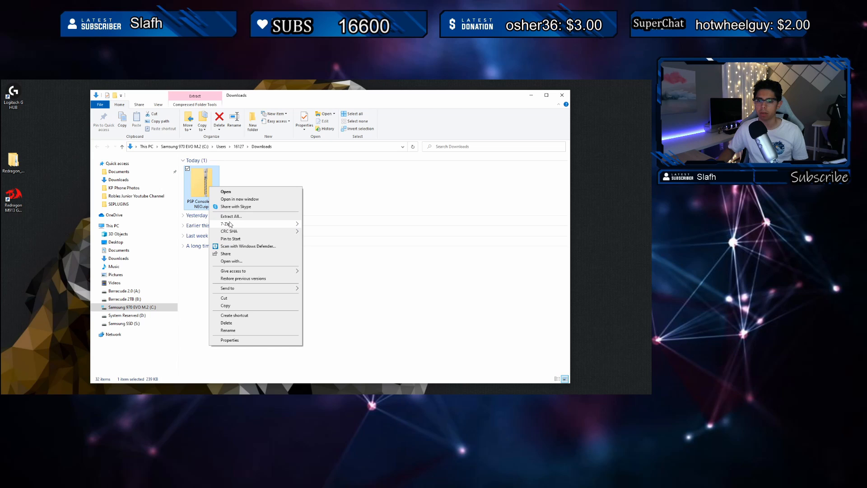
pyautogui.click(231, 216)
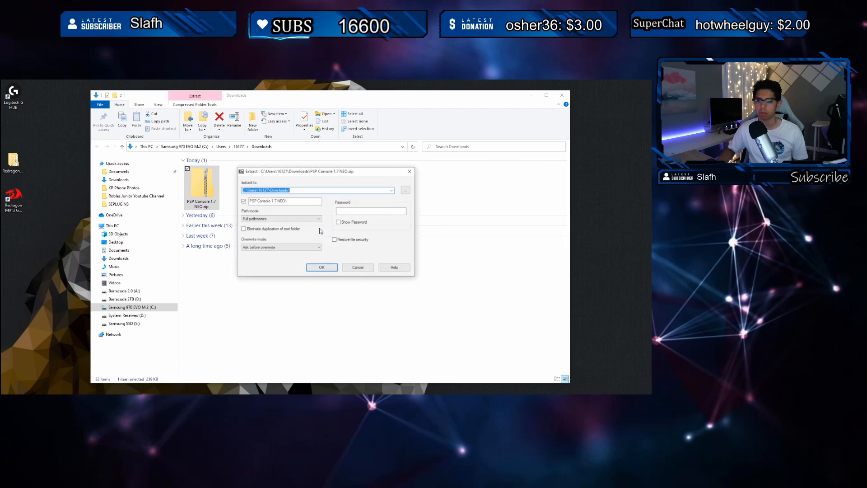
pyautogui.click(321, 267)
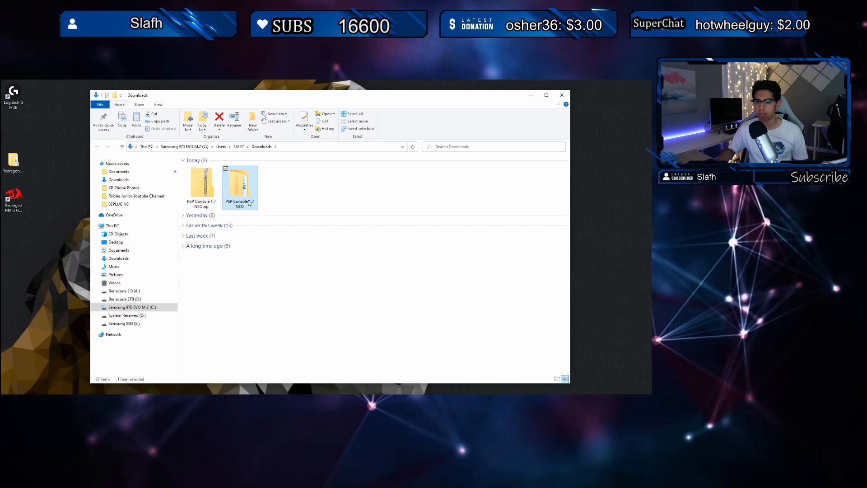
pyautogui.moveTo(239, 187); pyautogui.dragTo(65, 127)
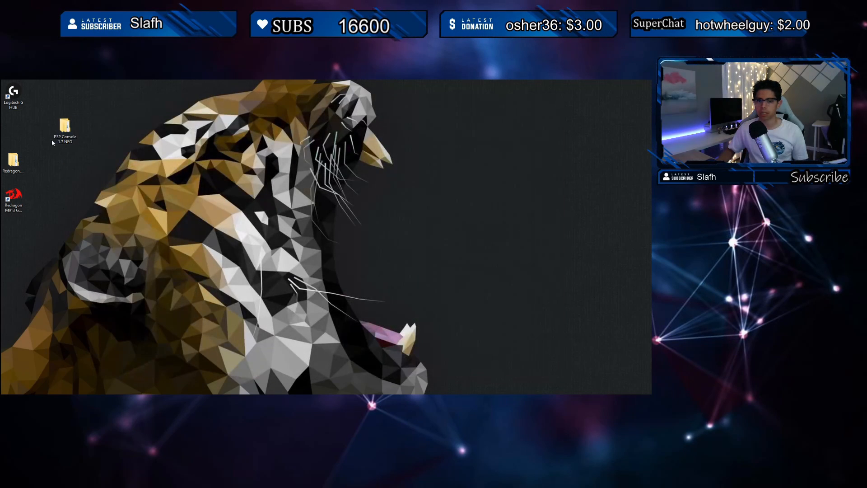
pyautogui.moveTo(65, 130); pyautogui.dragTo(92, 97)
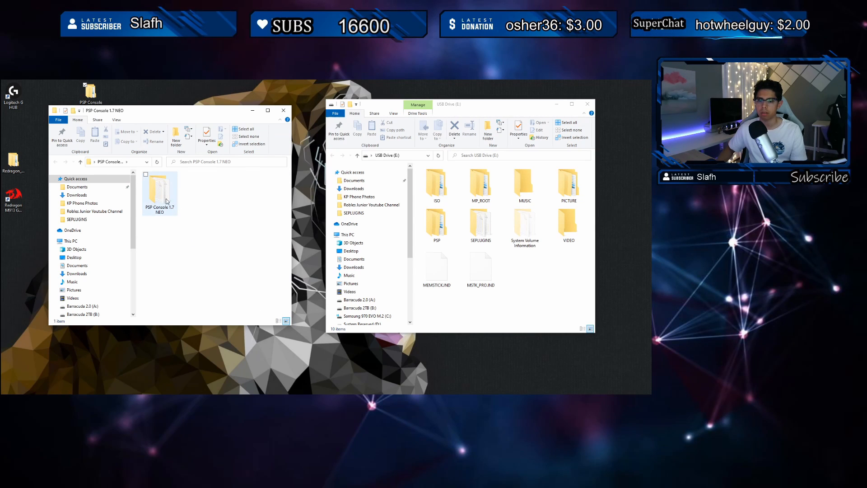
# - Open the package's seplugins folder and the USB drive's SEPLUGINS folder
pyautogui.doubleClick(160, 191)
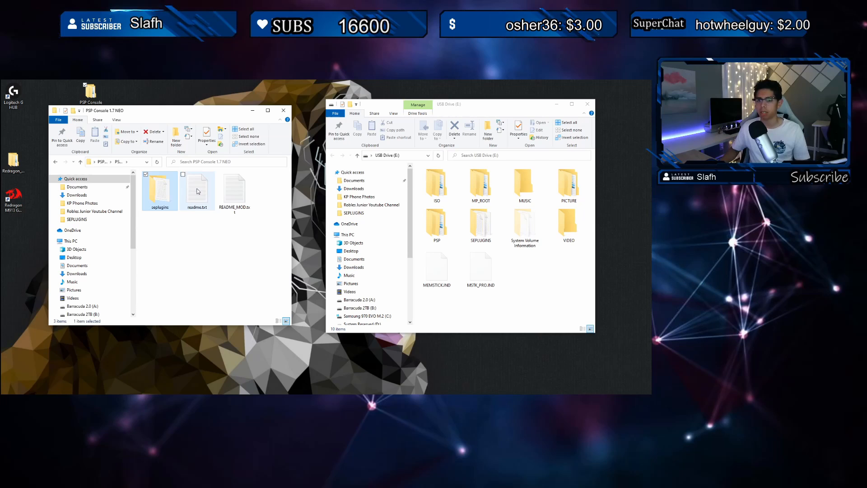
pyautogui.click(234, 190)
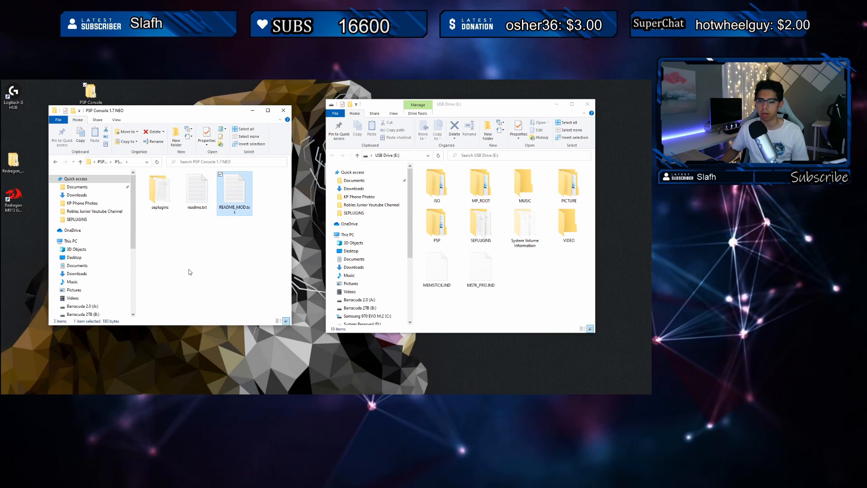
pyautogui.doubleClick(160, 188)
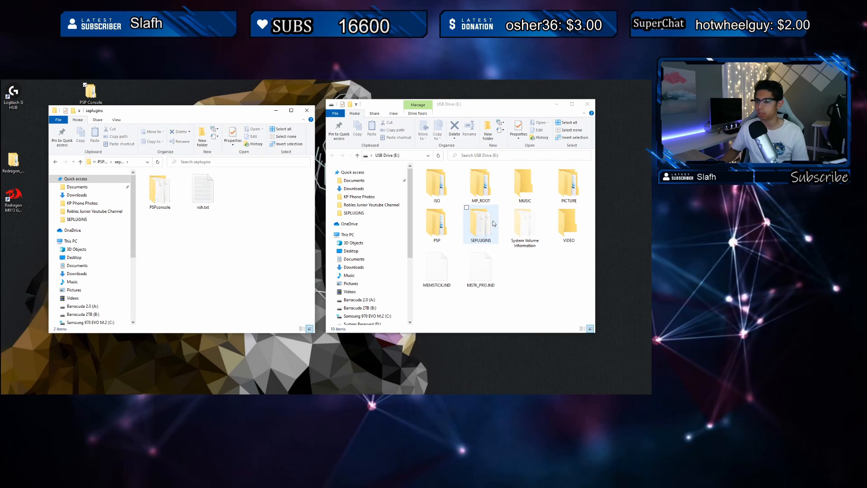
pyautogui.doubleClick(481, 224)
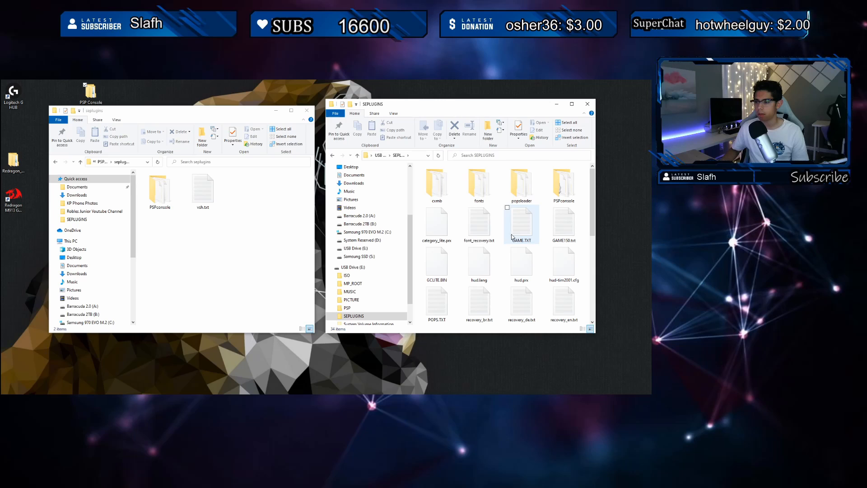
# - Open the package's vsh.txt in Notepad, showing ms0:/seplugins/PSPconsole/PSPconsole.prx 1
pyautogui.click(160, 188)
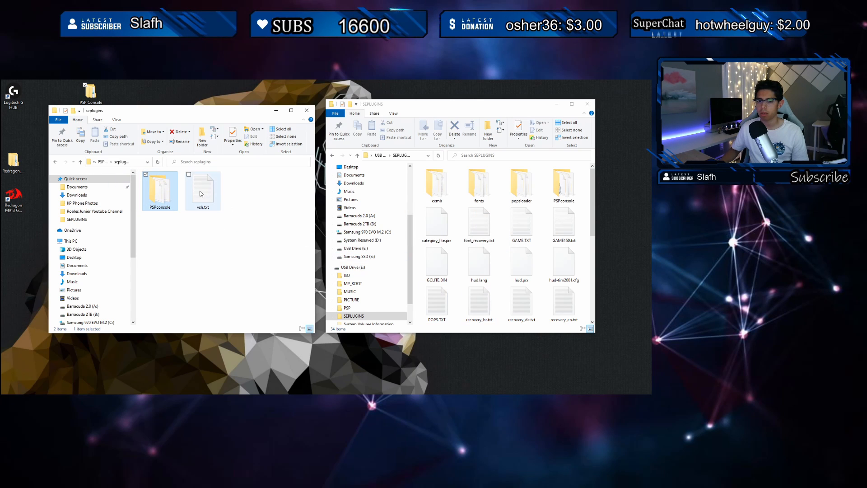
pyautogui.click(203, 188)
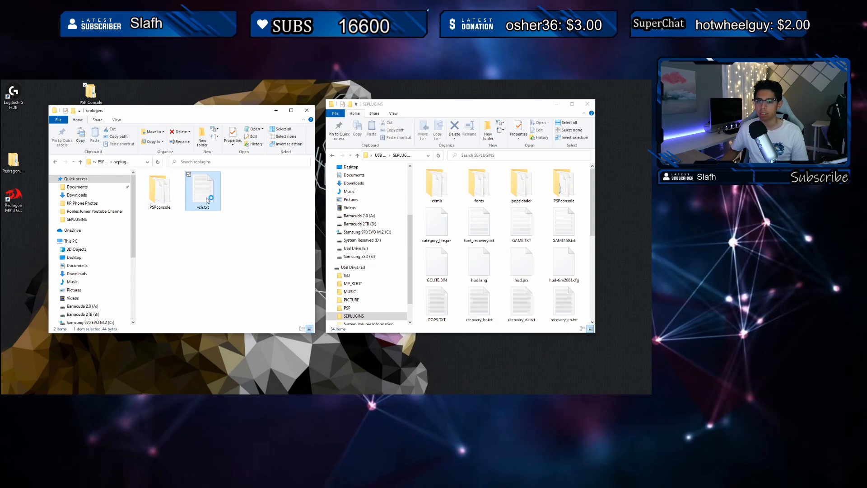
pyautogui.doubleClick(203, 190)
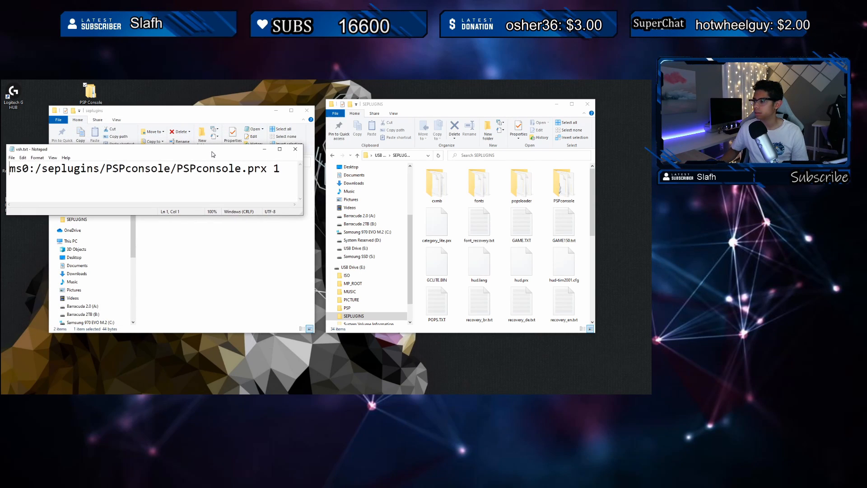
# - Open the USB drive's VSH.TXT and select the PSPconsole.prx 1 line at its end
pyautogui.scroll(-3)
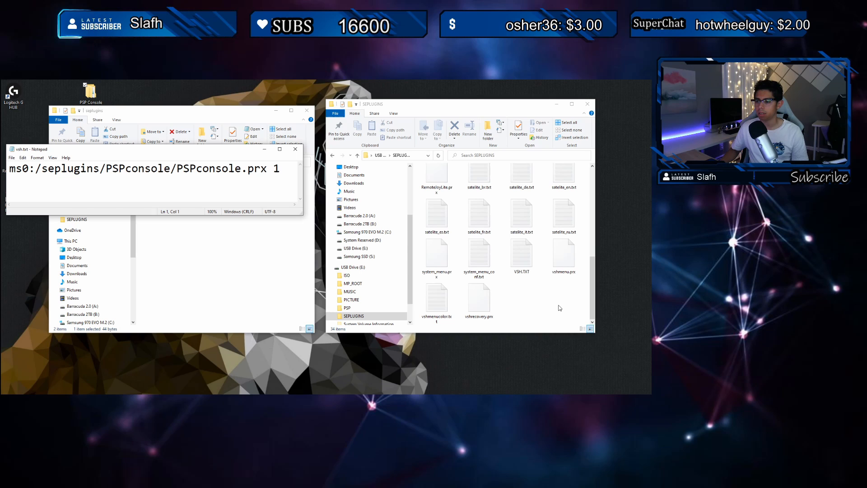
pyautogui.moveTo(521, 255)
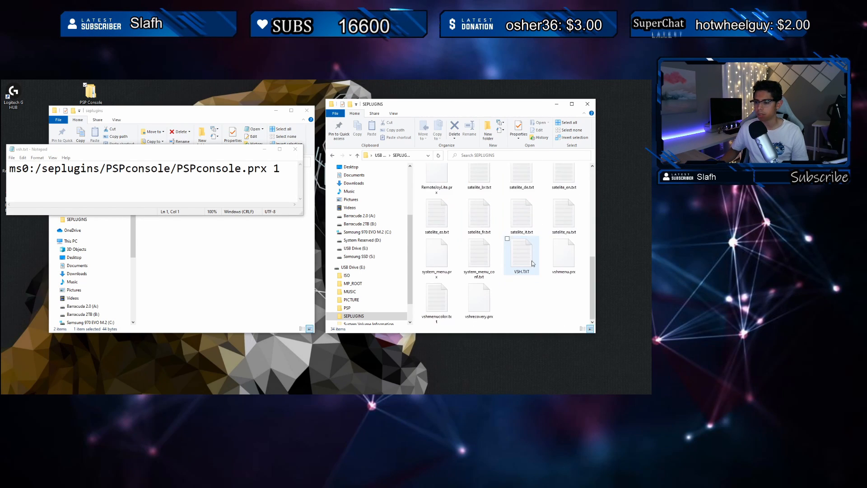
pyautogui.click(521, 254)
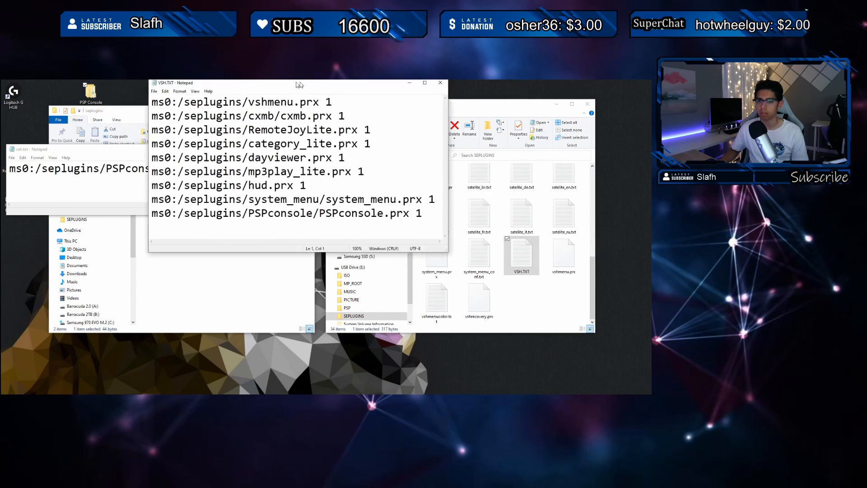
pyautogui.moveTo(298, 82); pyautogui.dragTo(478, 121)
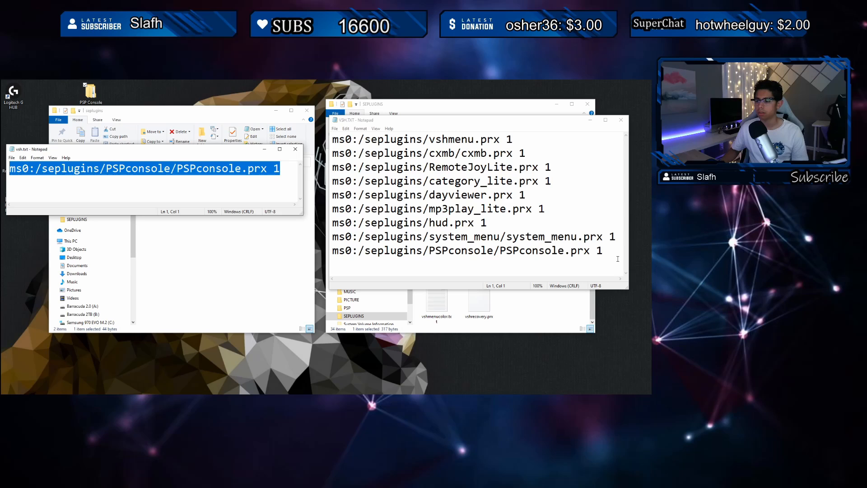
pyautogui.click(606, 255)
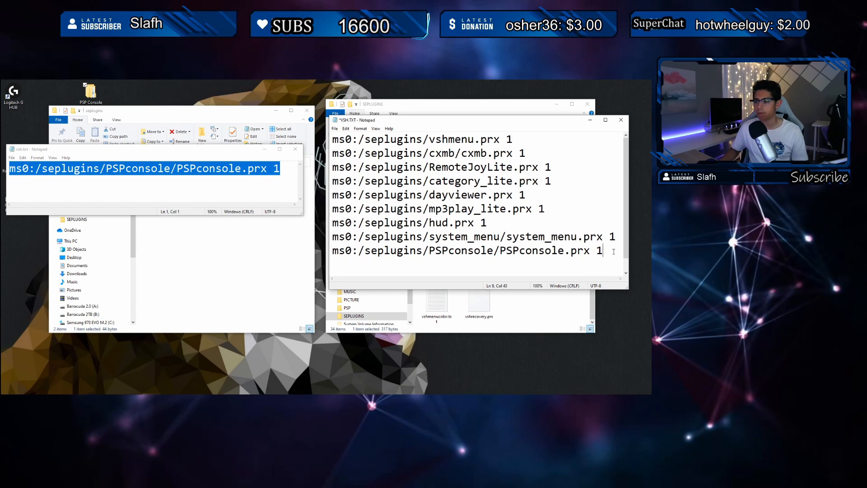
pyautogui.tripleClick(468, 250)
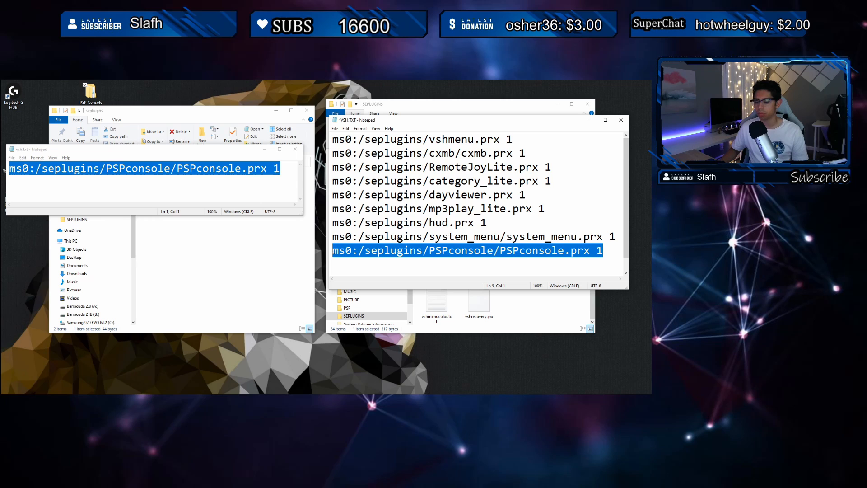
pyautogui.rightClick(138, 169)
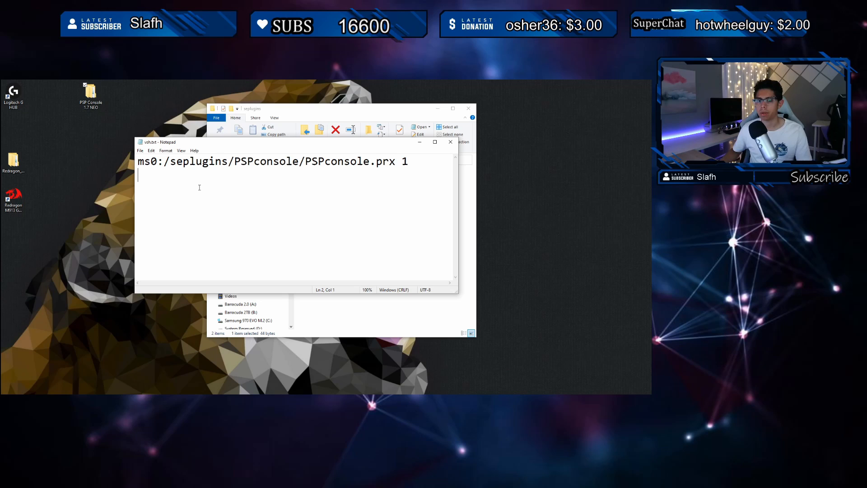
# - Close the USB drive's VSH.TXT window, leaving only the package's vsh.txt open
pyautogui.click(149, 161)
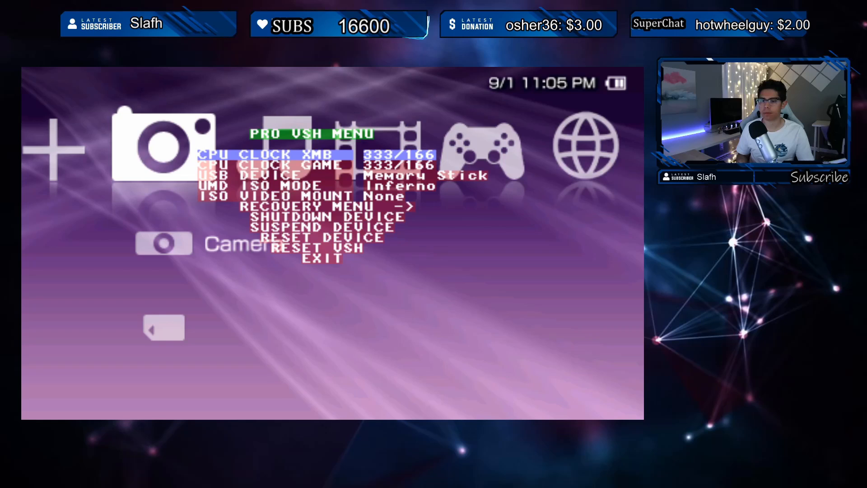
# - Confirm PSPconsole.prx is Enabled in Recovery Menu Plugins, then Reset VSH
pyautogui.press('down')
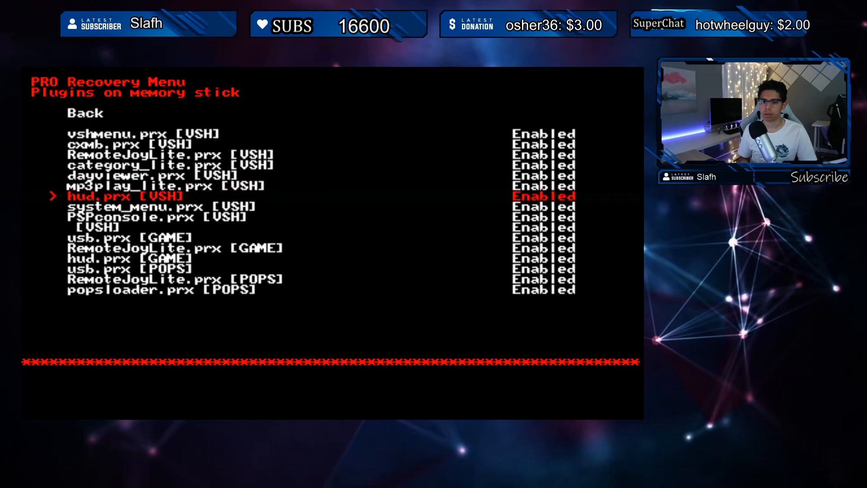
pyautogui.press('down')
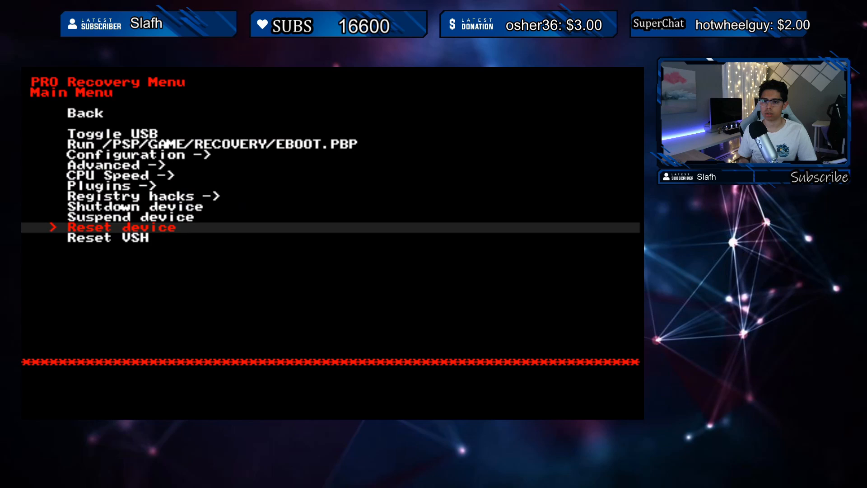
pyautogui.press('down')
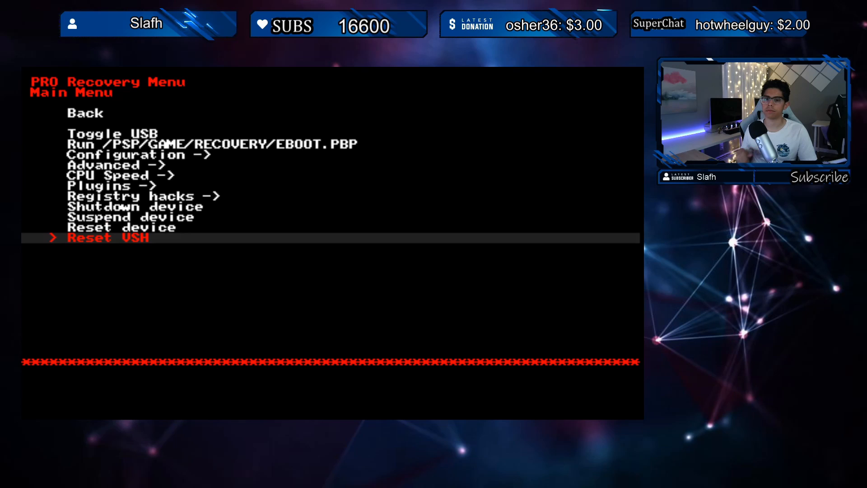
pyautogui.press('up')
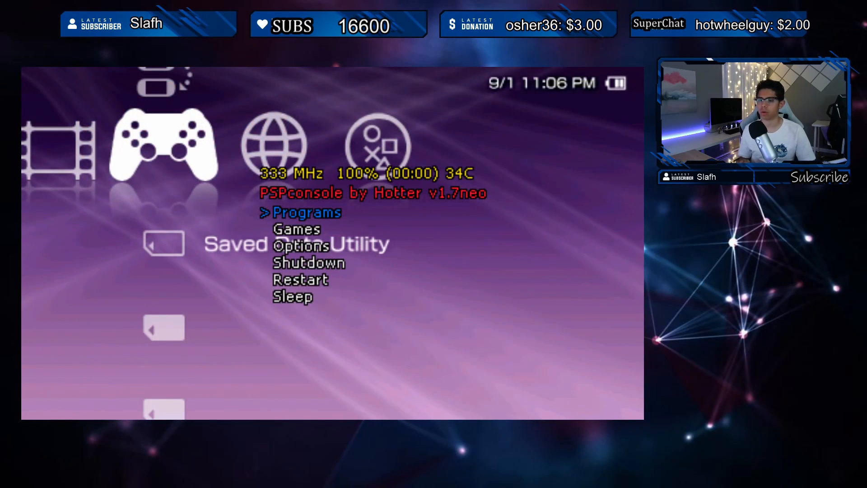
# - Move between Programs and Games in the PSPconsole menu and open the Programs submenu
pyautogui.press('Down')
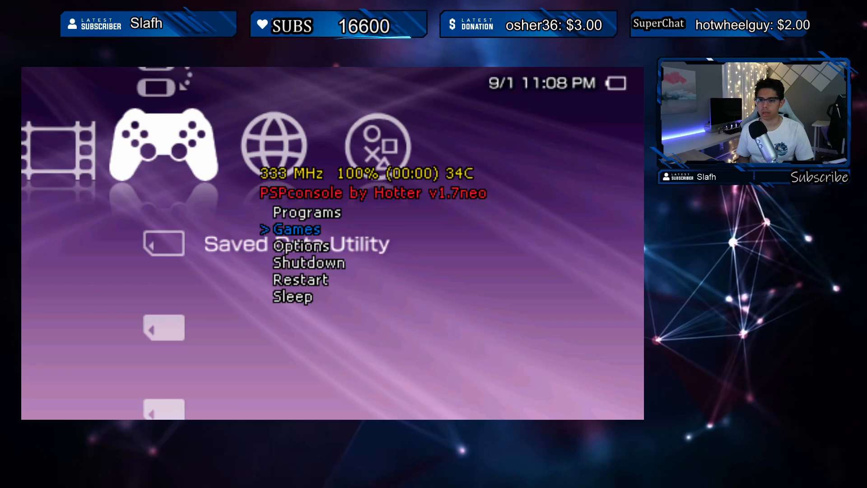
pyautogui.press('up')
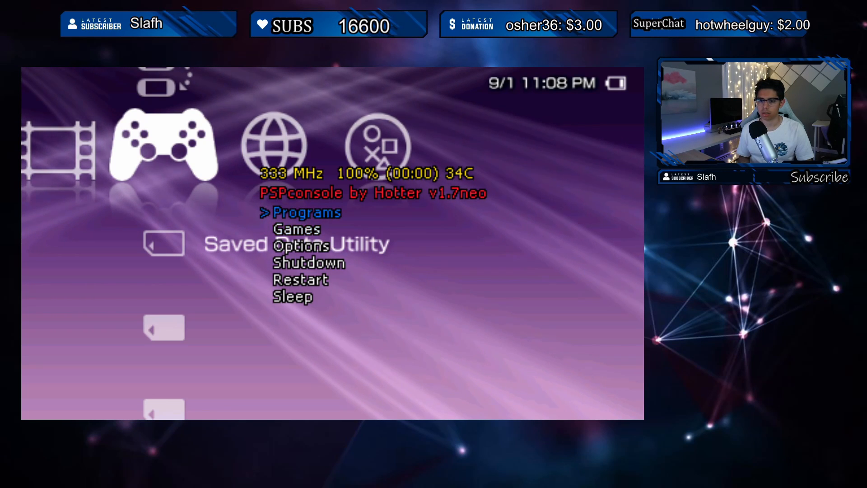
pyautogui.press('down')
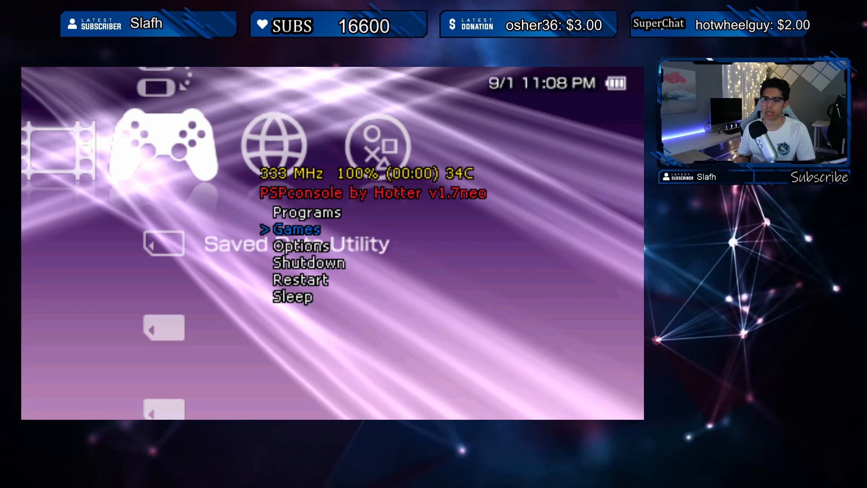
pyautogui.press('down')
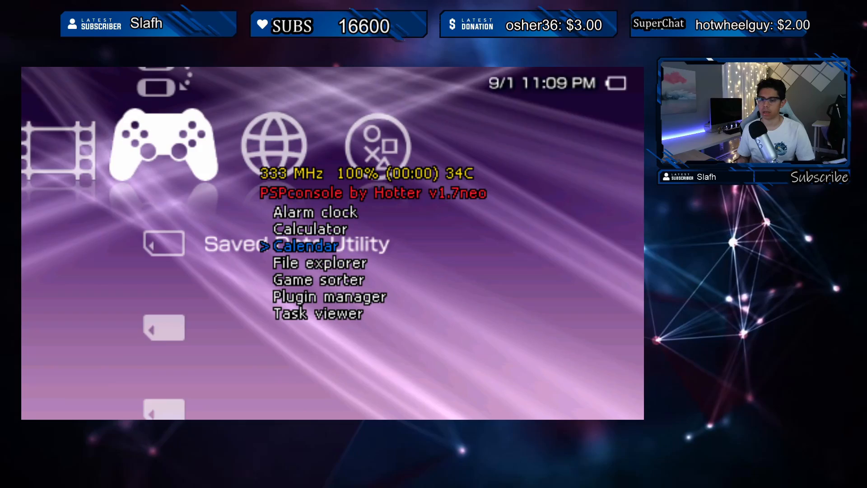
# - Launch File explorer from Programs, landing in ms0:/PSP/GAME/PS1 Games with 18 folders
pyautogui.click(304, 245)
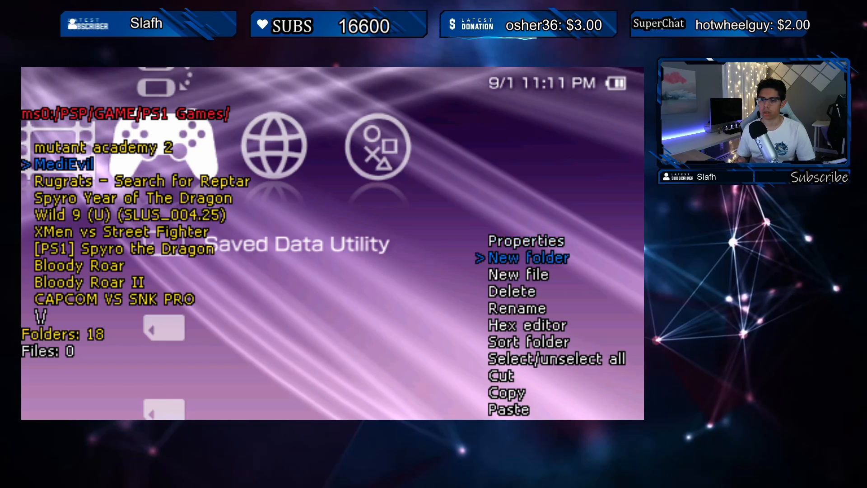
# - Browse the PS1 Games folder actions, ending on the ms0:/PSP/GAME category folders
pyautogui.press('down')
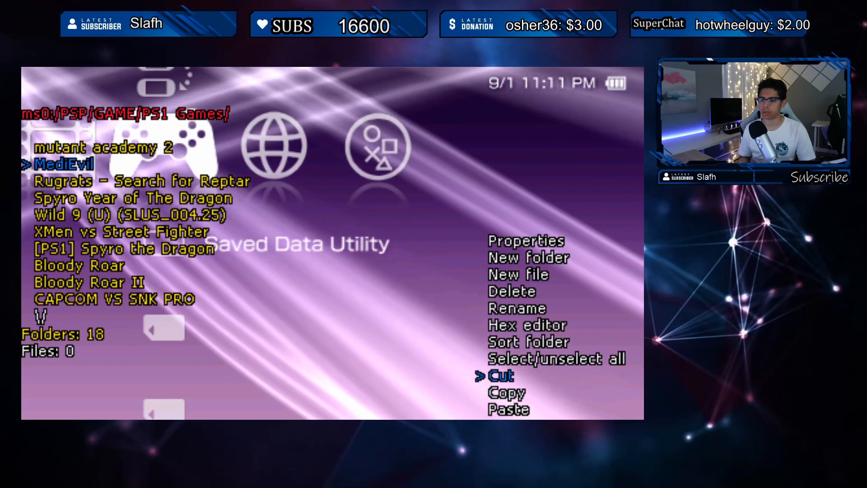
pyautogui.press('up')
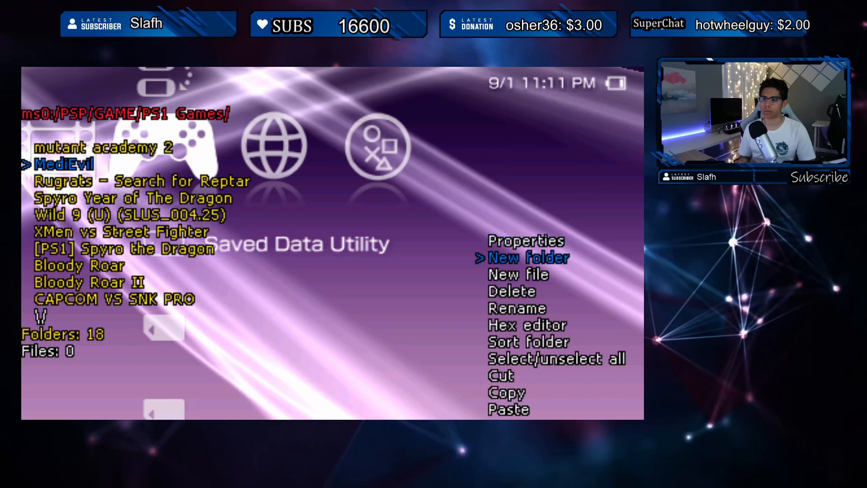
pyautogui.click(526, 241)
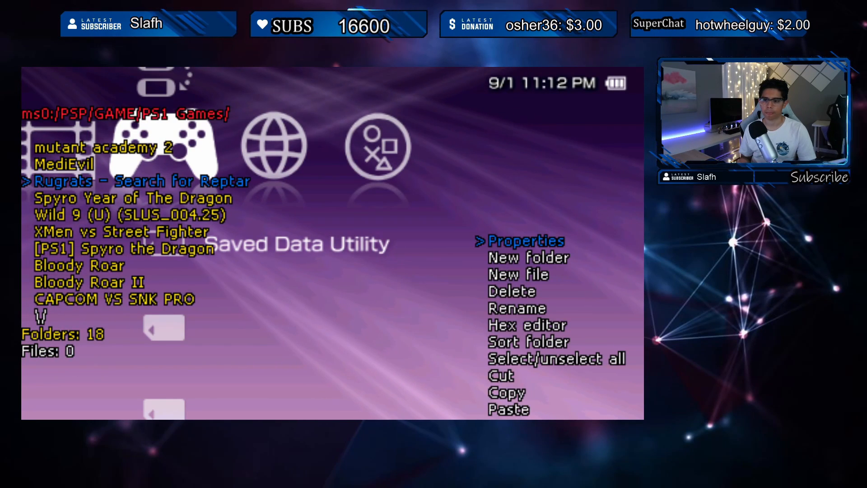
pyautogui.click(526, 241)
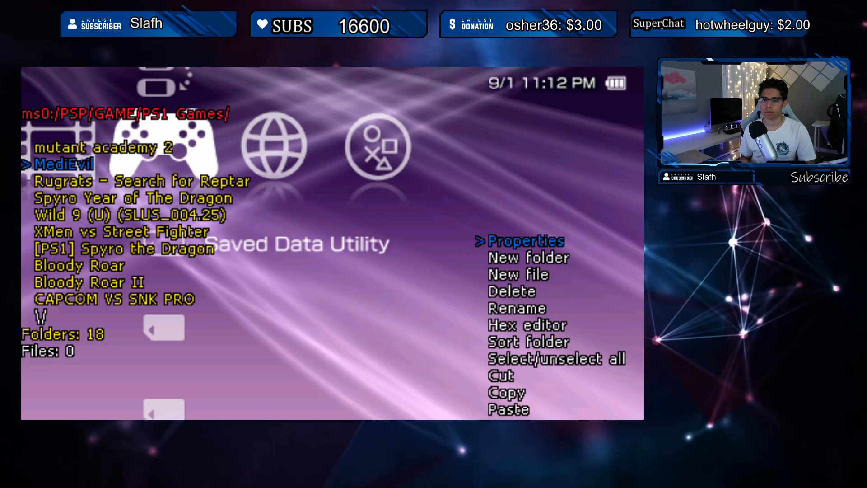
pyautogui.press('down')
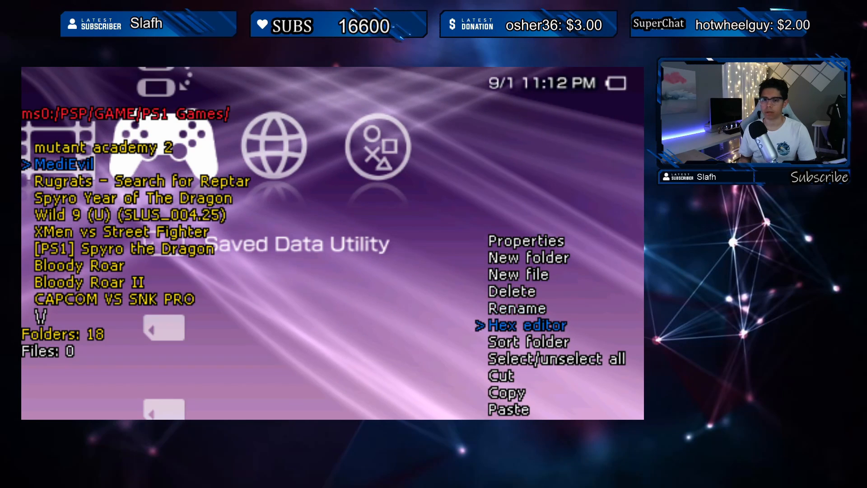
pyautogui.press('Down')
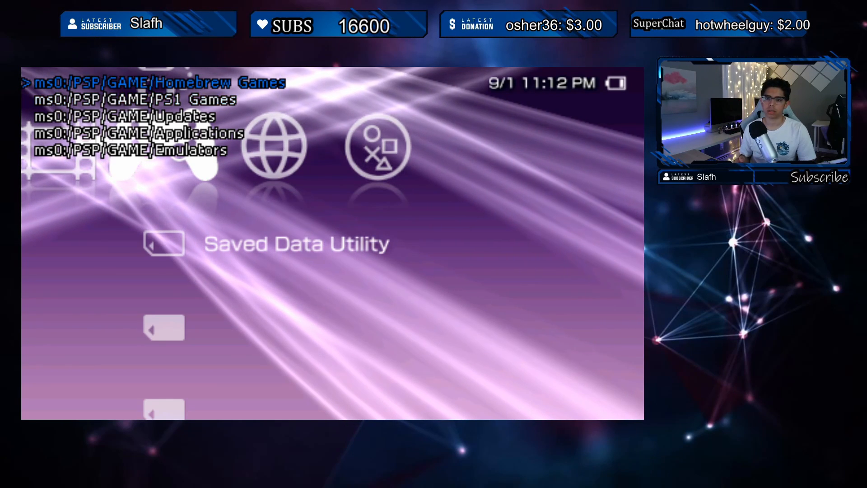
# - Move PS1 Games to the top of the game folder order, pushing Homebrew Games to fourth
pyautogui.press('down')
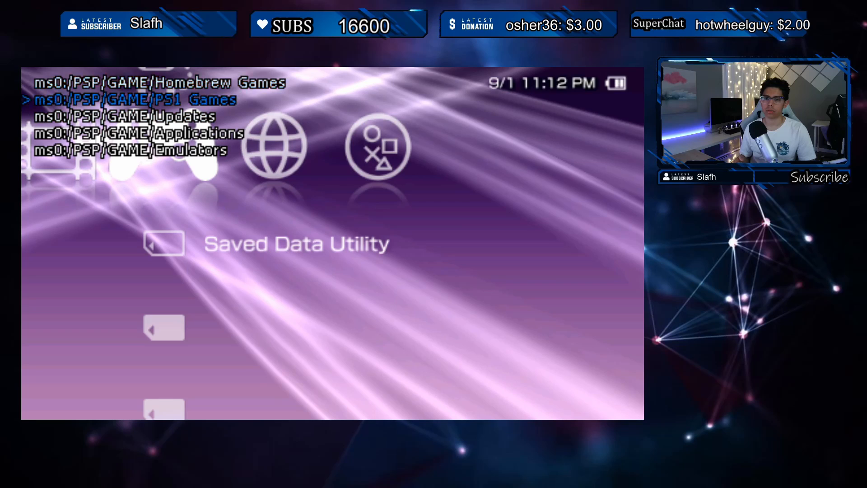
pyautogui.press('Down')
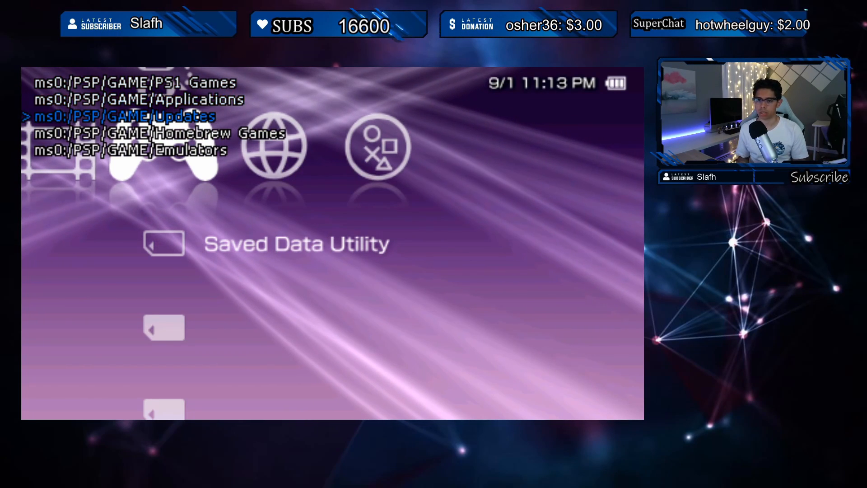
pyautogui.press('down')
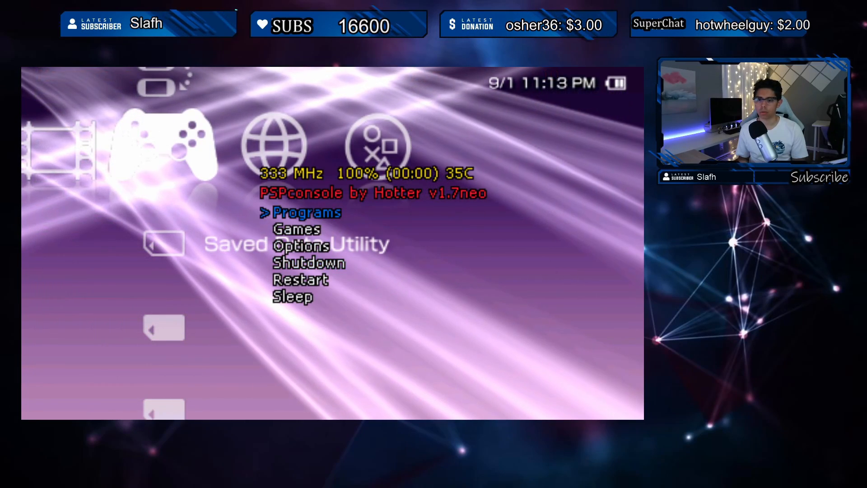
# - Leave Game sorter and open the Games list with C snake, Pong and Tetris
pyautogui.press('Down')
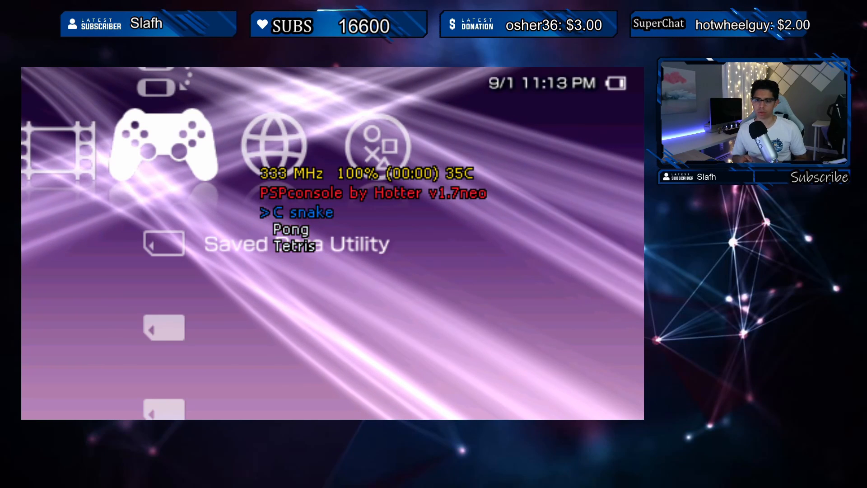
# - Launch C snake from the Games list
pyautogui.press('down')
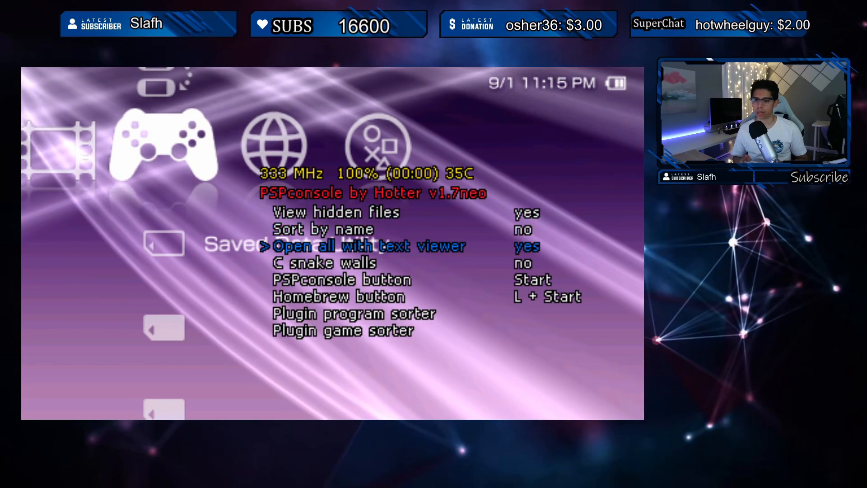
# - Scroll through Options: hidden files, sort by name, snake walls and the PSPconsole button
pyautogui.press('down')
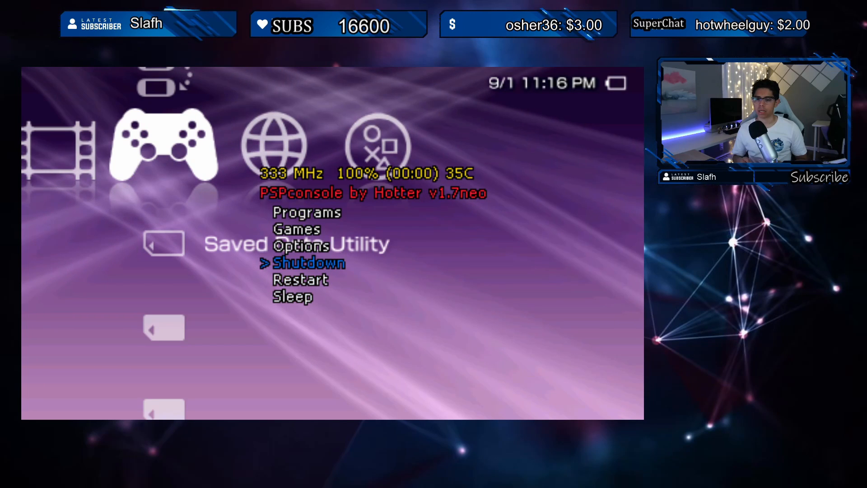
pyautogui.press('down')
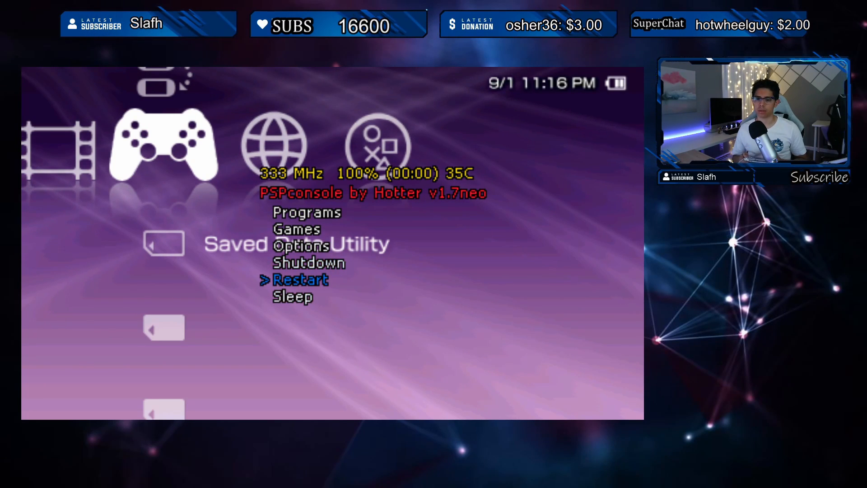
pyautogui.press('down')
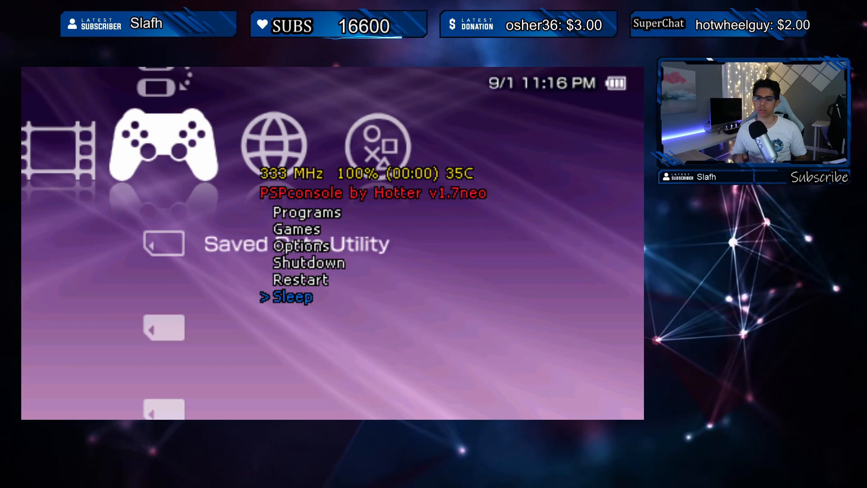